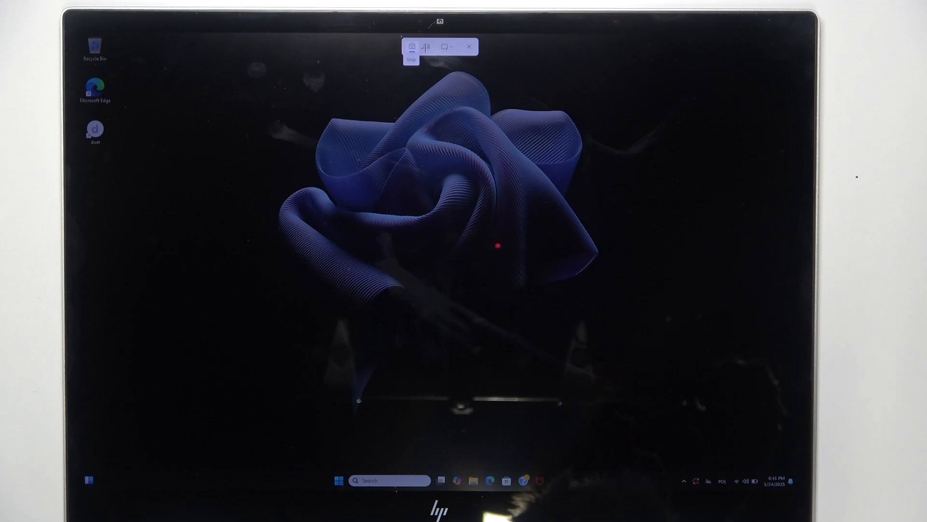
Take a full-screen snip of the desktop, saved automatically to the Screenshots folder.
click(412, 46)
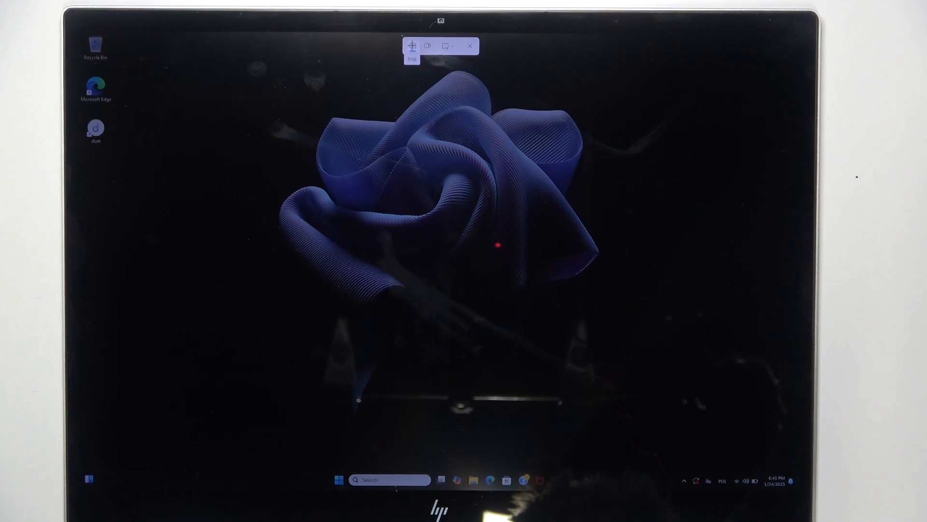
click(411, 46)
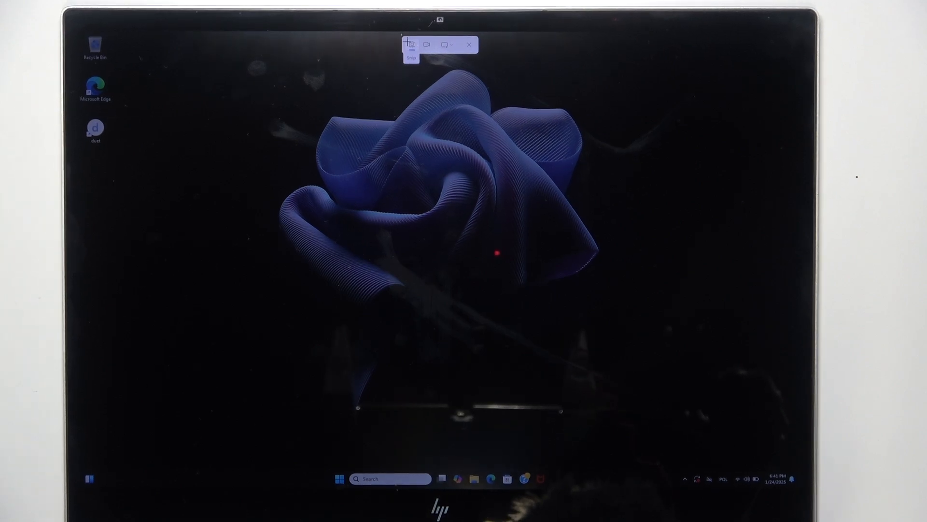
click(410, 44)
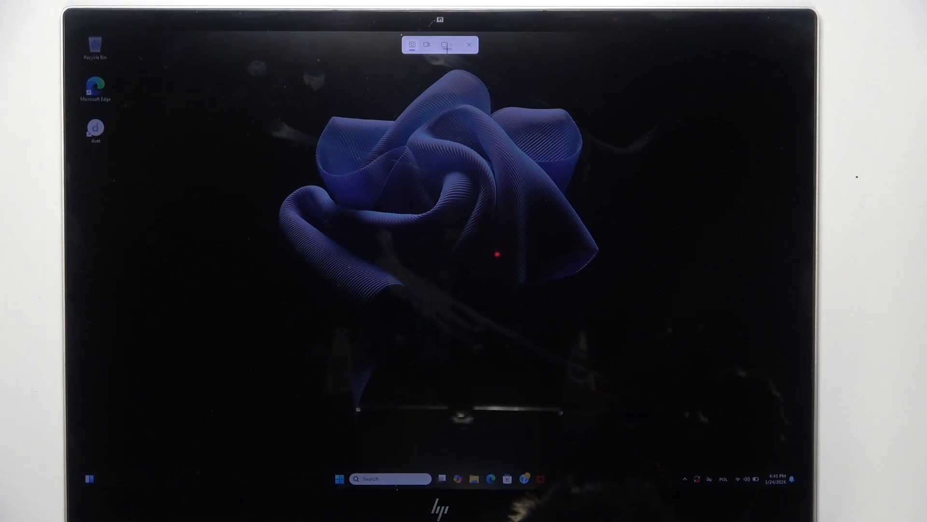
click(443, 46)
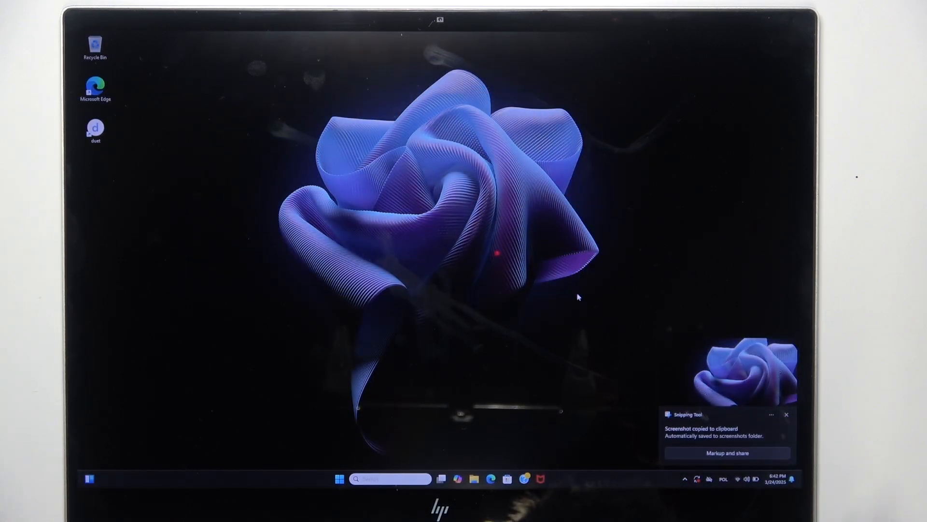
mouse_move(639, 339)
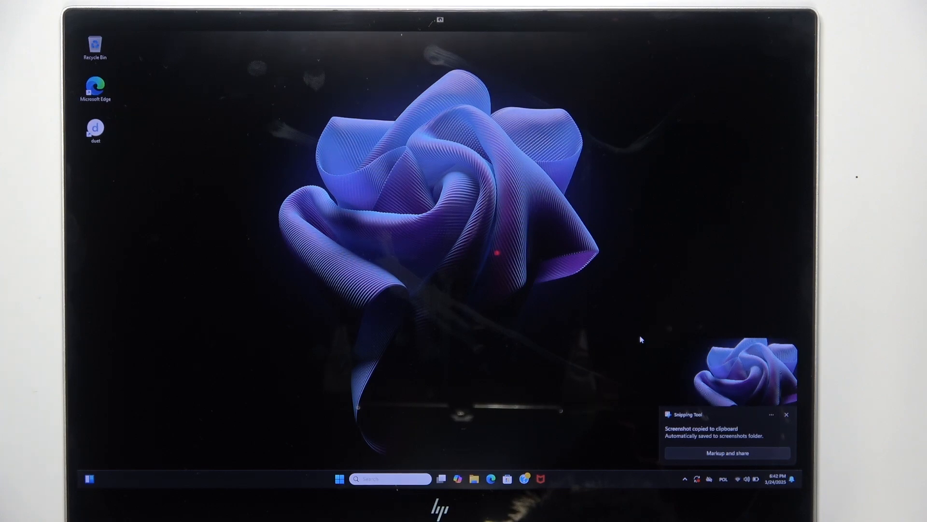
Dismiss the screenshot-saved notification toast in the lower-right corner.
click(786, 414)
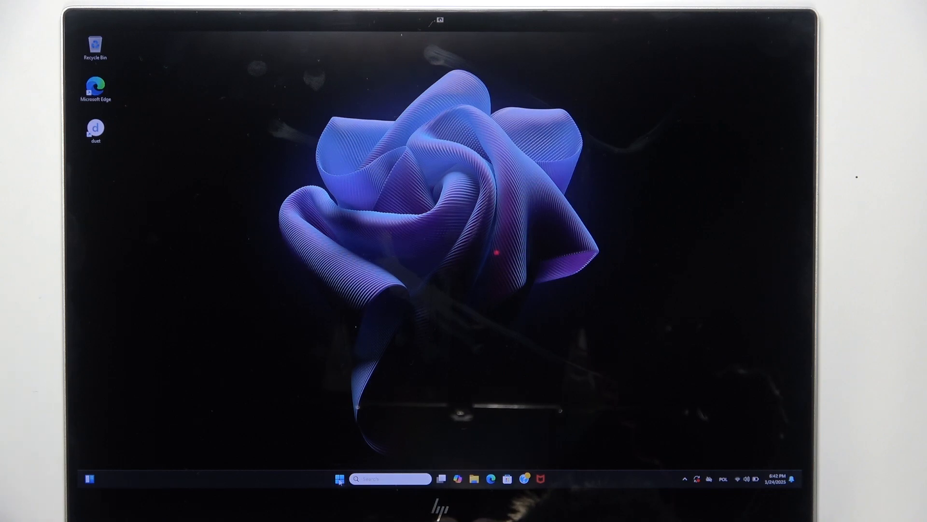
Launch Paint from the Start menu's full app list under the P section.
click(339, 478)
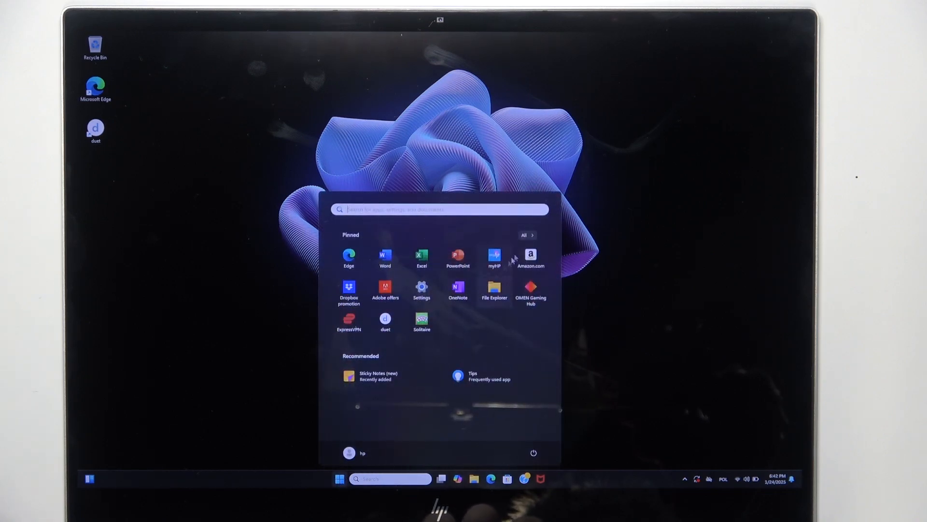
click(526, 235)
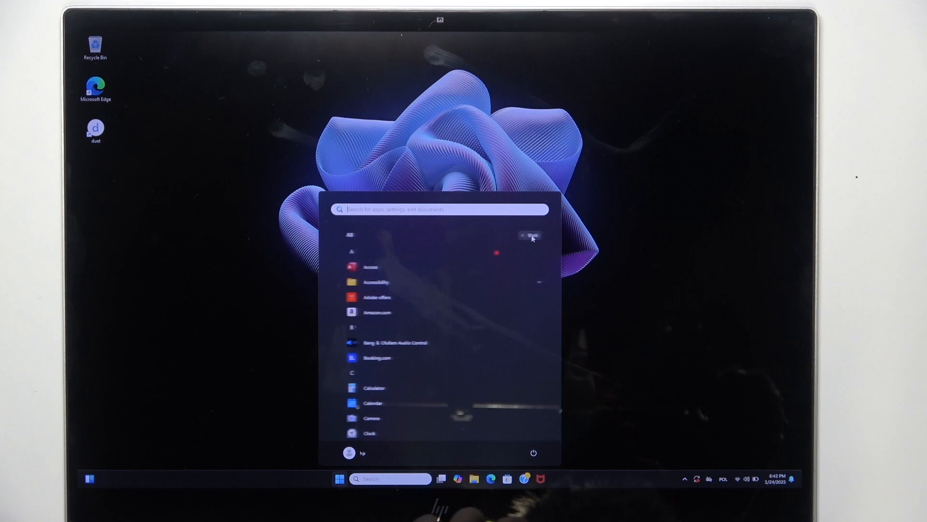
scroll(down, 3)
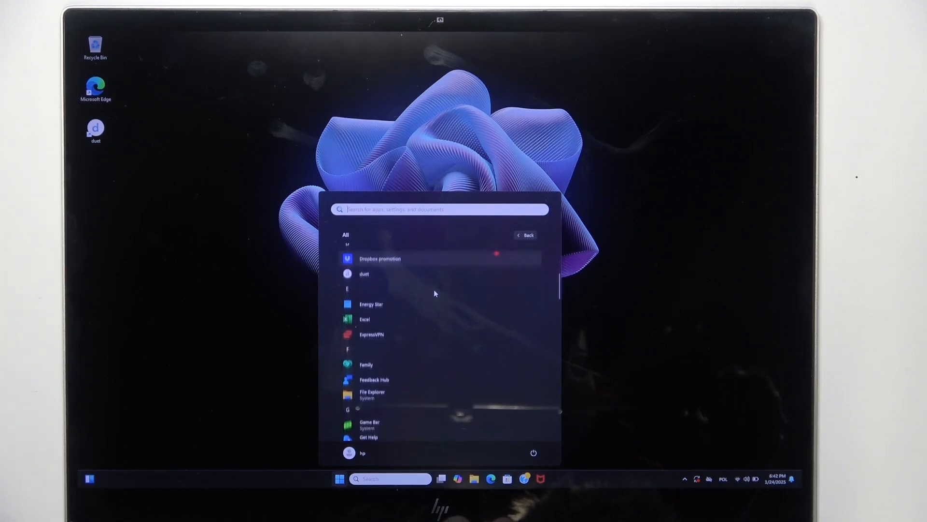
scroll(down, 3)
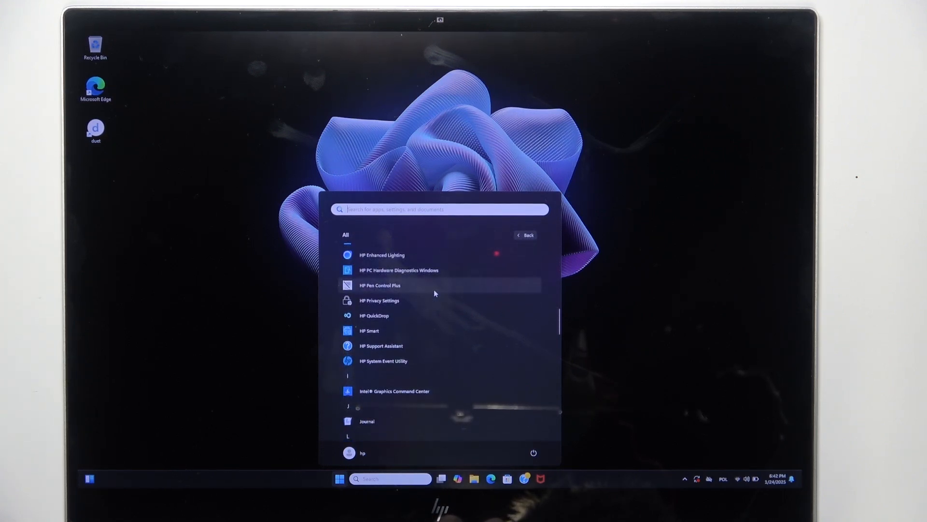
scroll(down, 3)
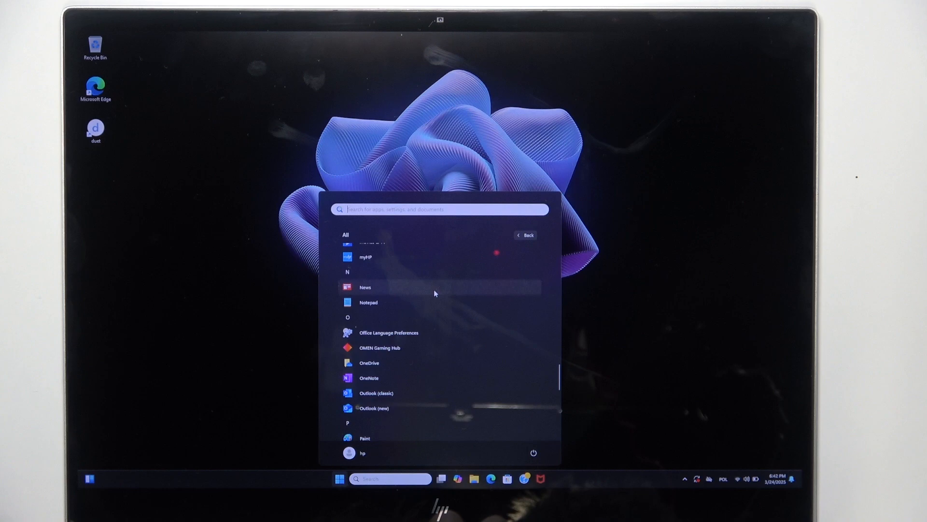
scroll(down, 3)
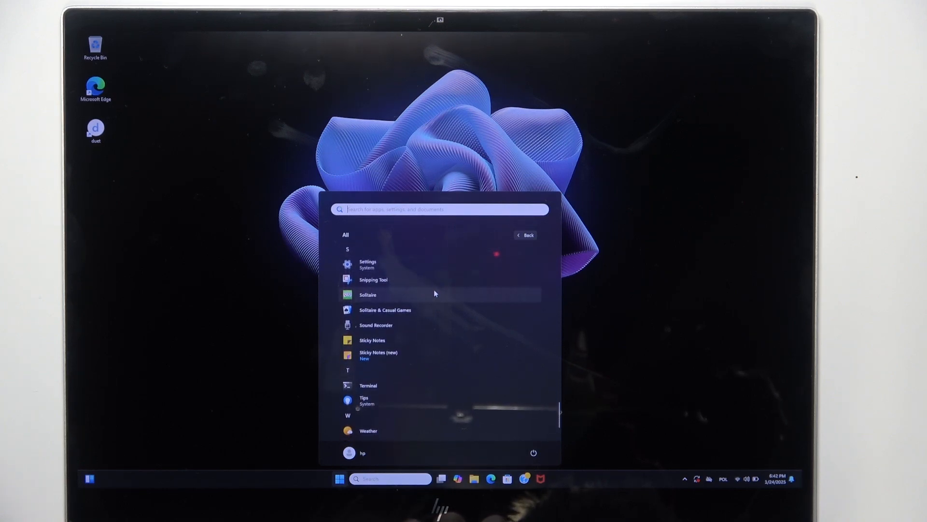
scroll(down, 3)
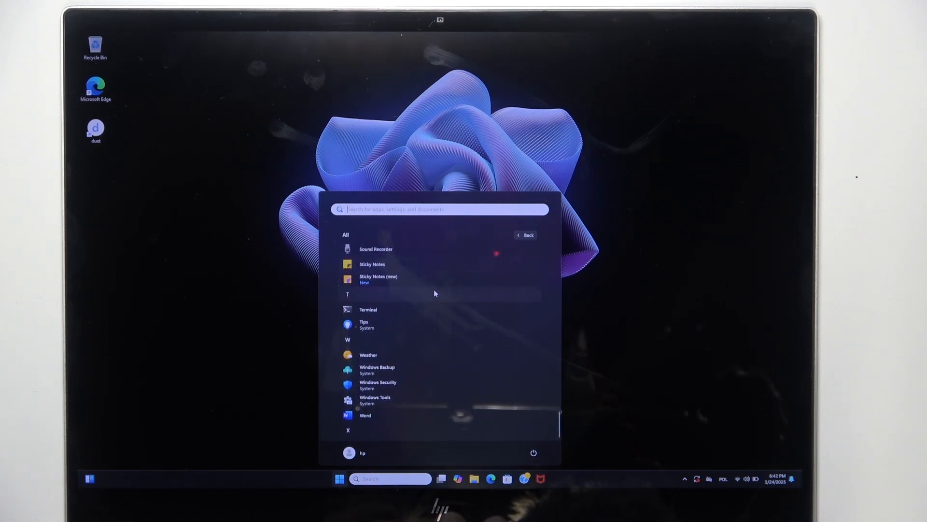
scroll(down, 3)
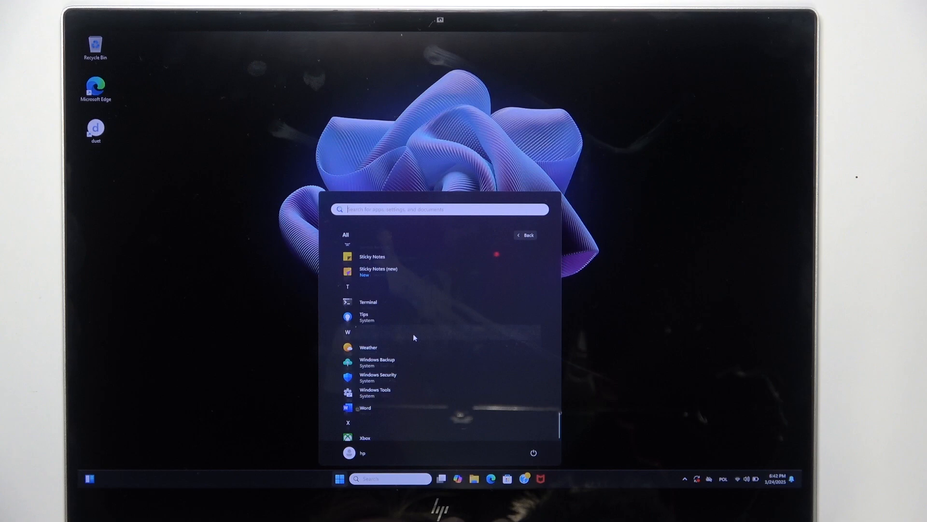
scroll(up, 3)
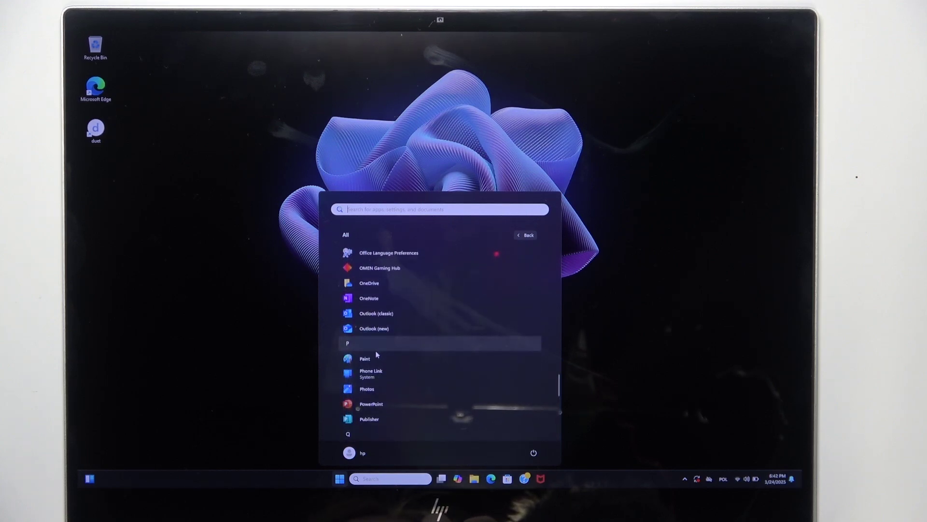
click(366, 358)
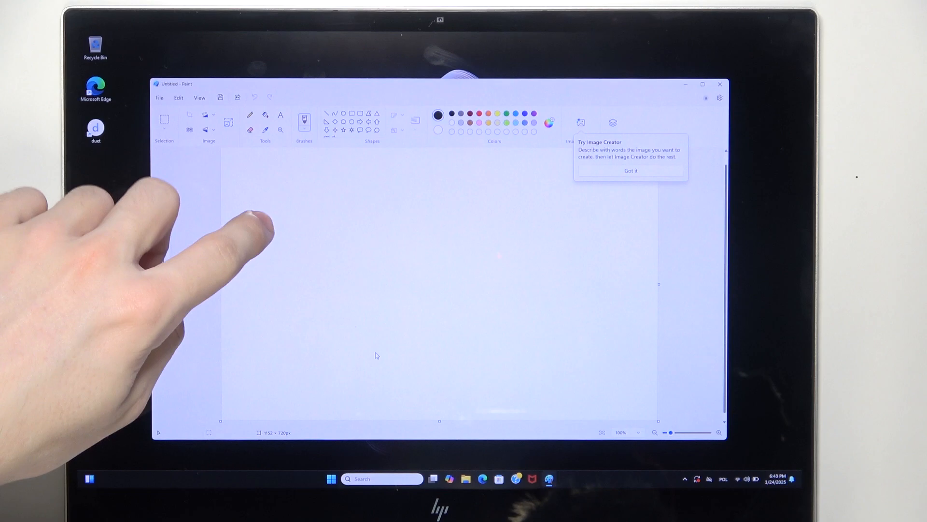
Dismiss the Image Creator tip and paste the clipboard desktop screenshot onto Paint's canvas.
click(631, 170)
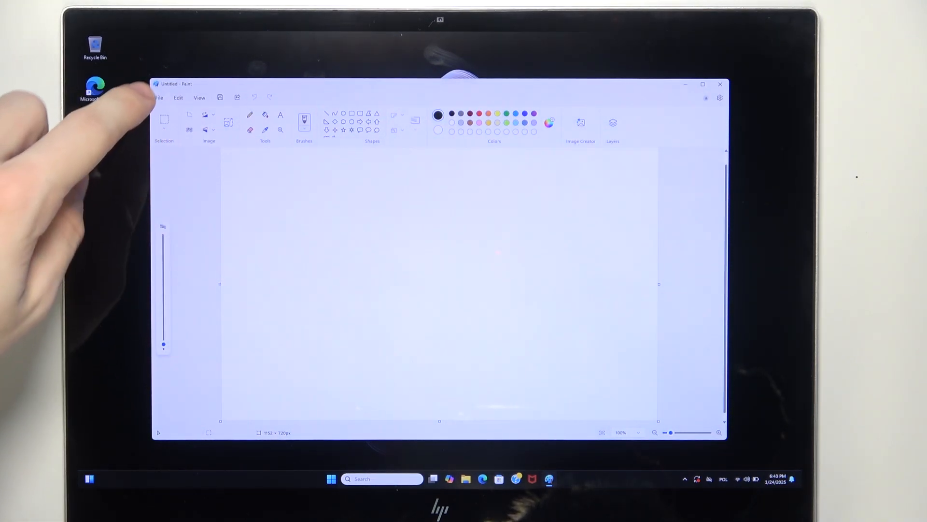
click(159, 97)
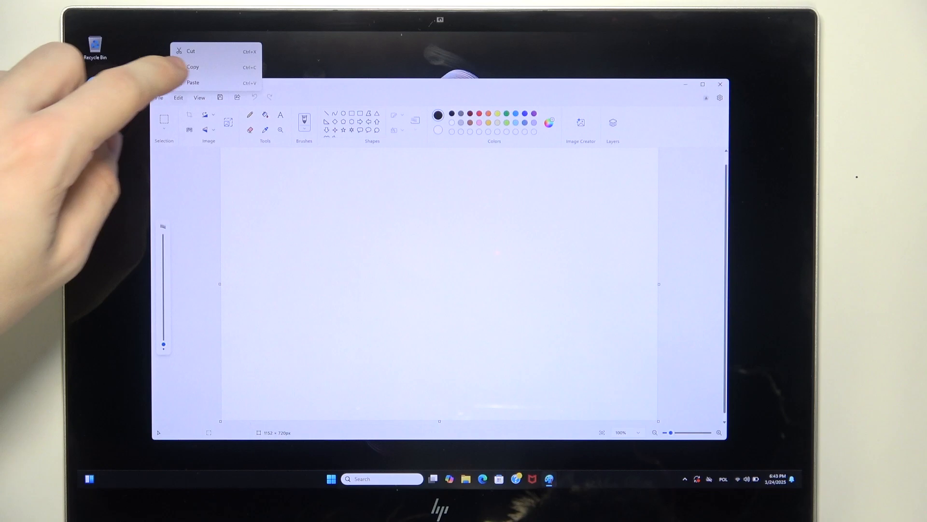
click(193, 82)
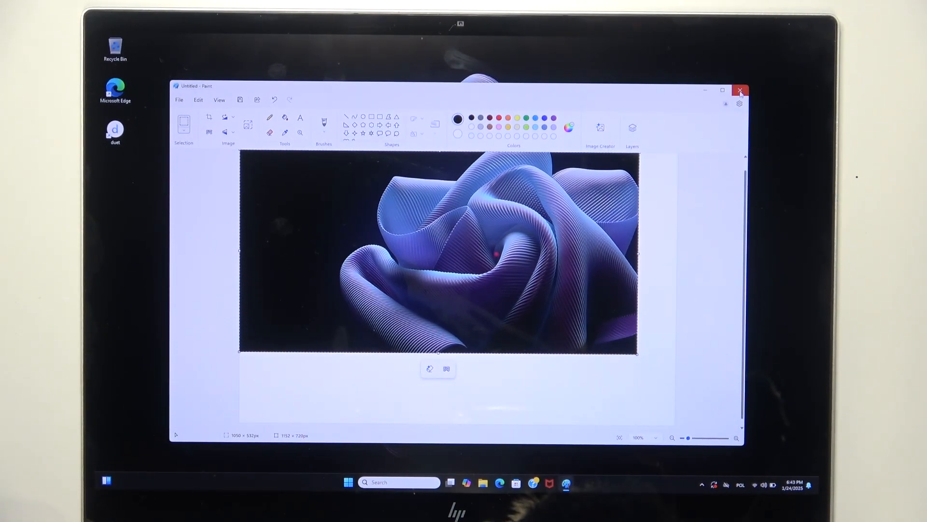
click(740, 91)
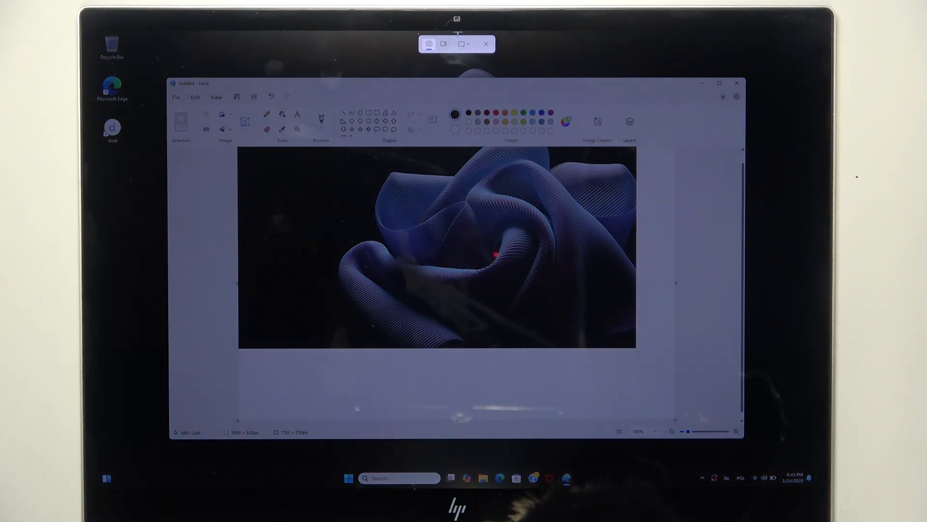
Snip the Paint window full-screen and open the capture in the markup editor.
click(463, 44)
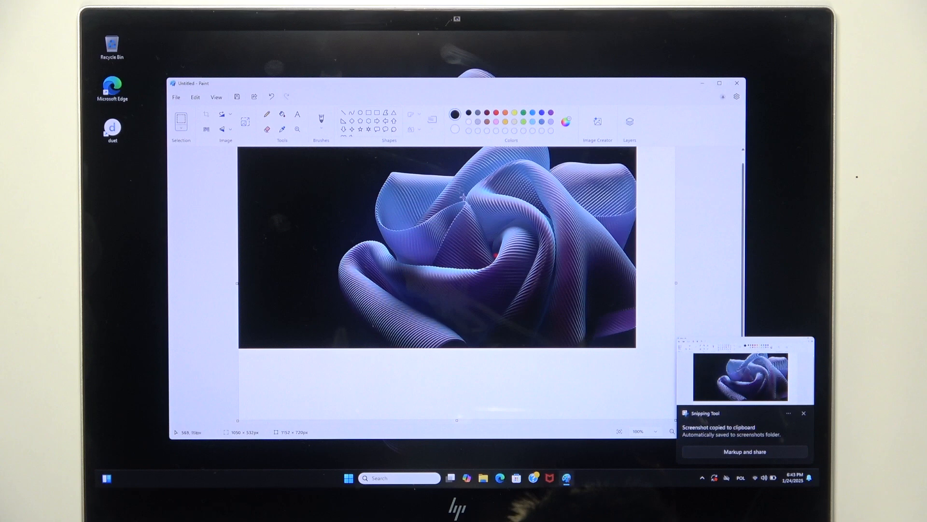
mouse_move(482, 239)
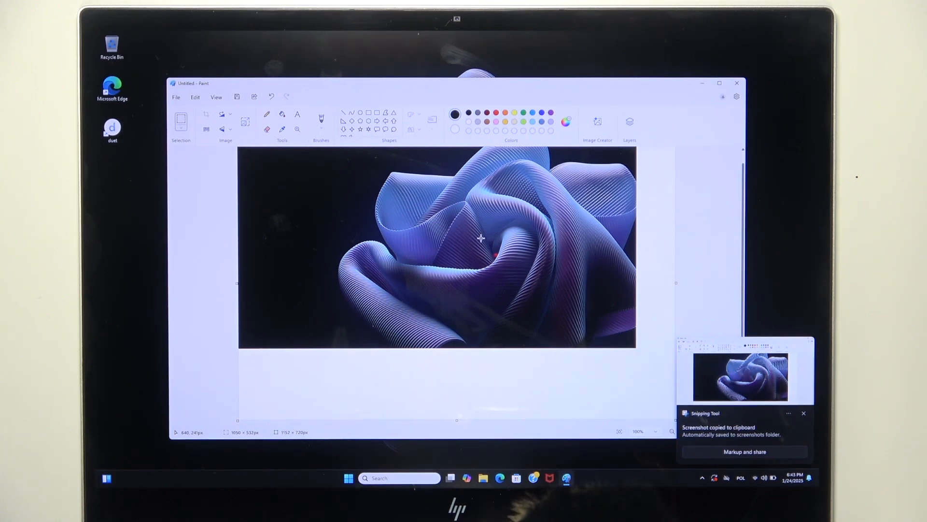
mouse_move(719, 367)
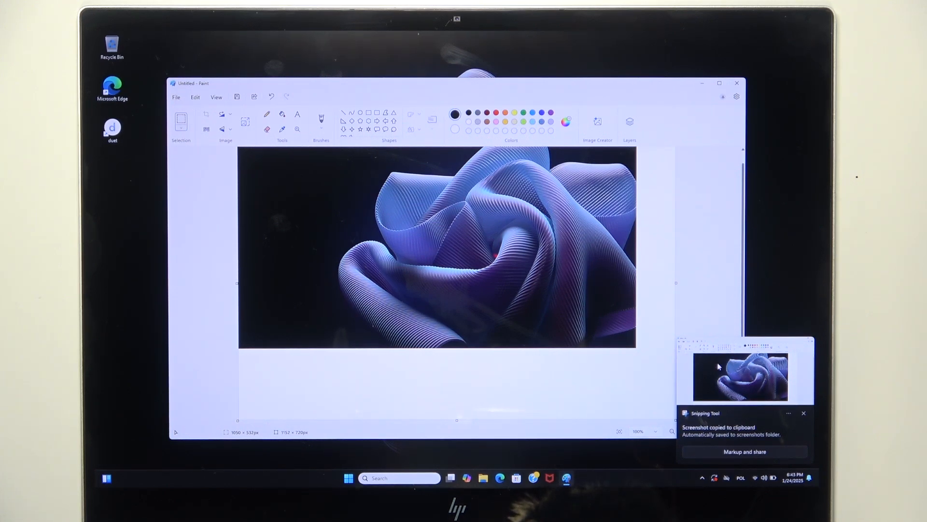
click(743, 451)
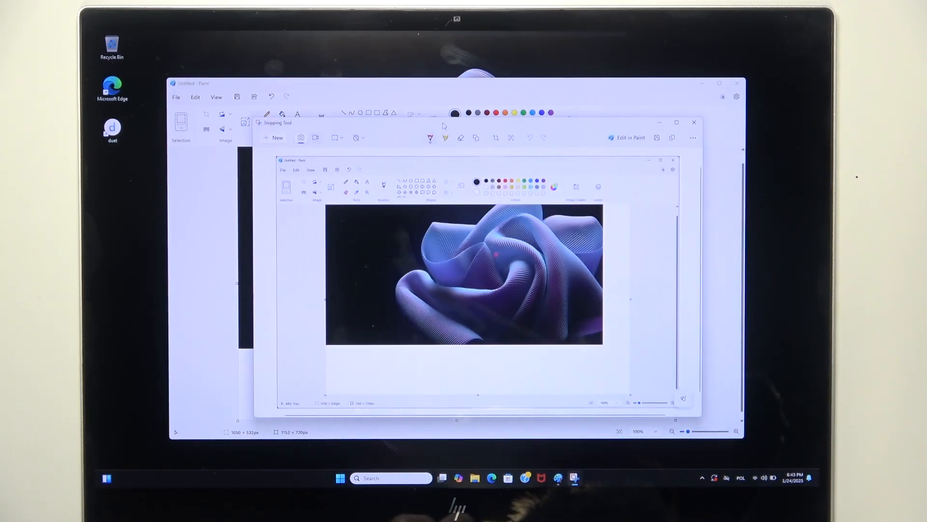
mouse_move(431, 137)
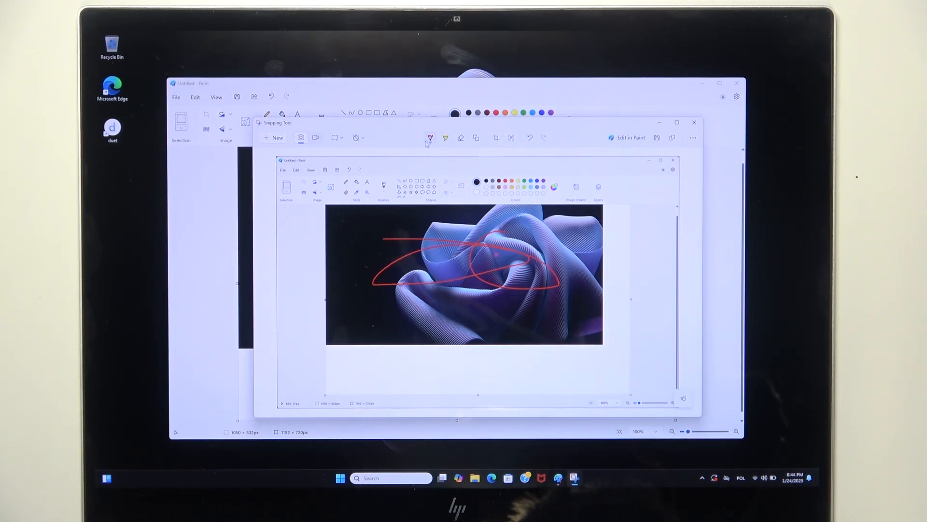
Set the pen to red, erase all ink from the snip, and reselect the ballpoint pen.
click(431, 137)
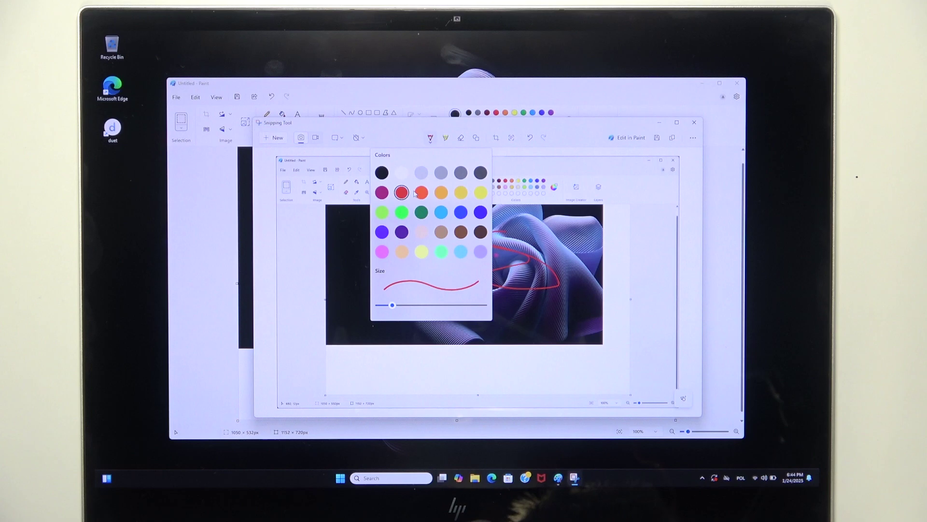
click(604, 179)
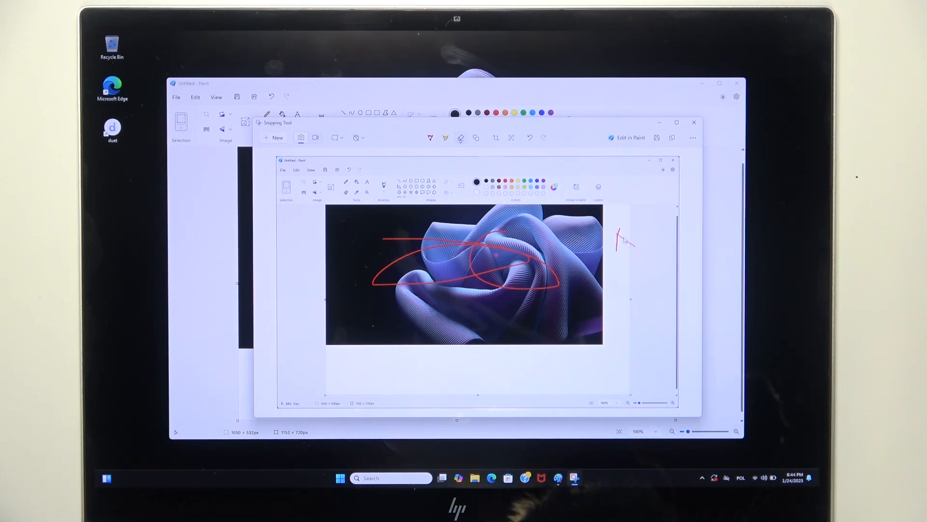
click(529, 137)
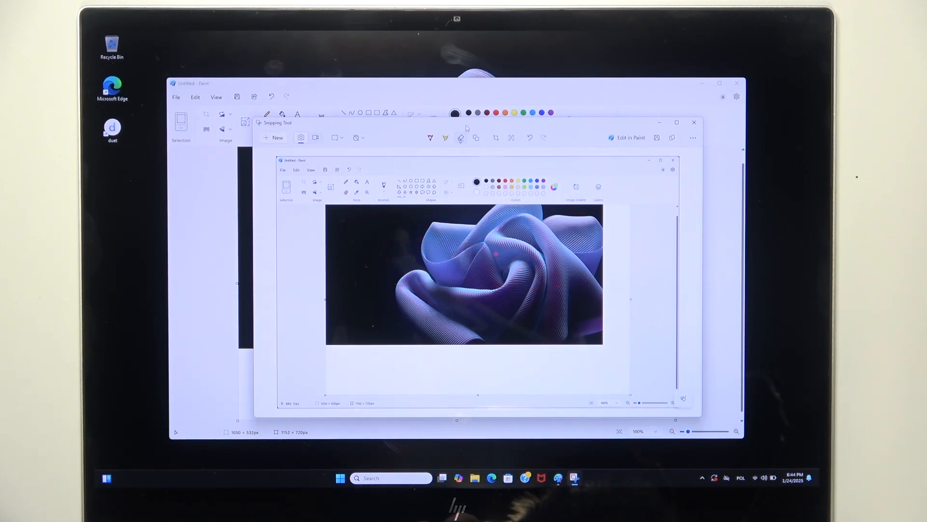
click(476, 137)
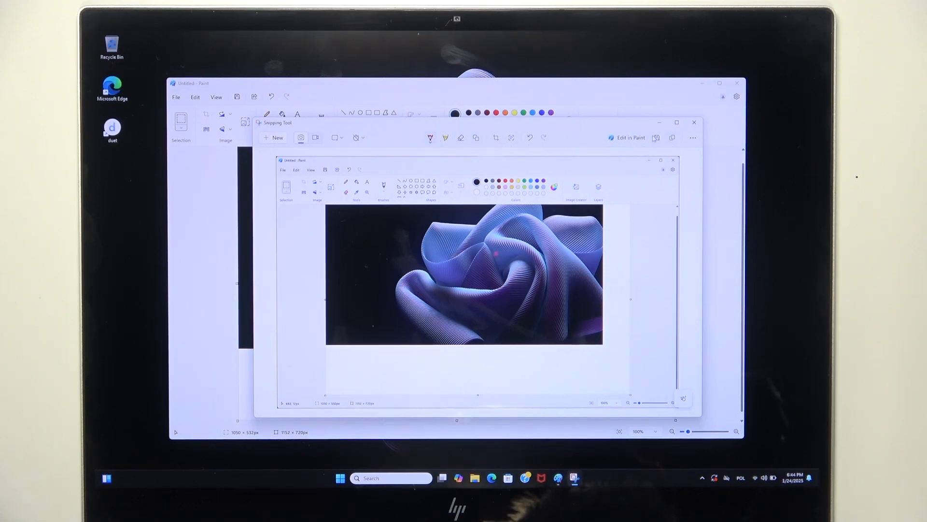
mouse_move(657, 138)
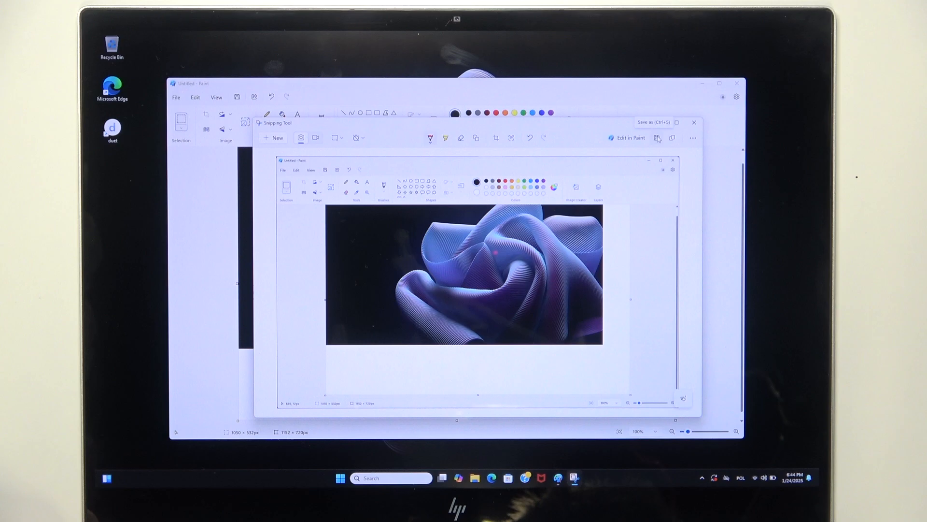
mouse_move(673, 137)
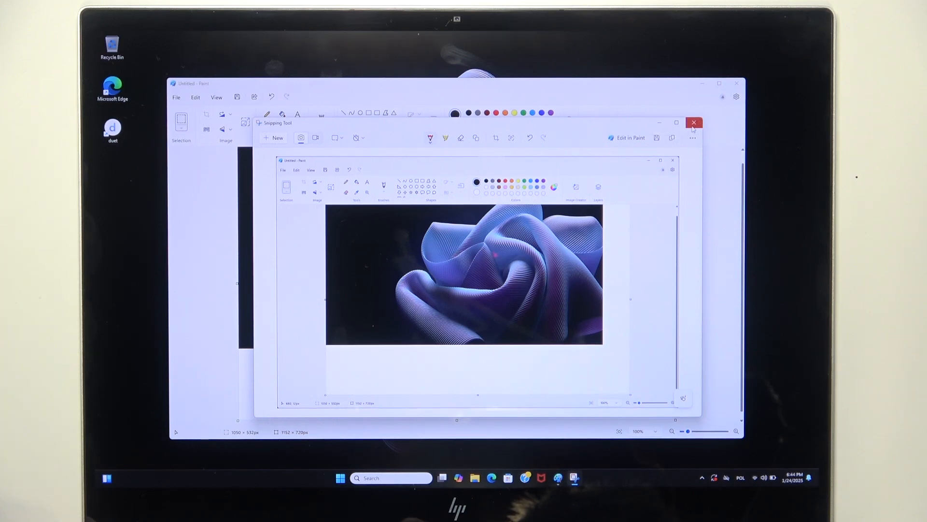
Close Snipping Tool, launch File Explorer and dismiss the OneDrive setup prompt.
click(693, 123)
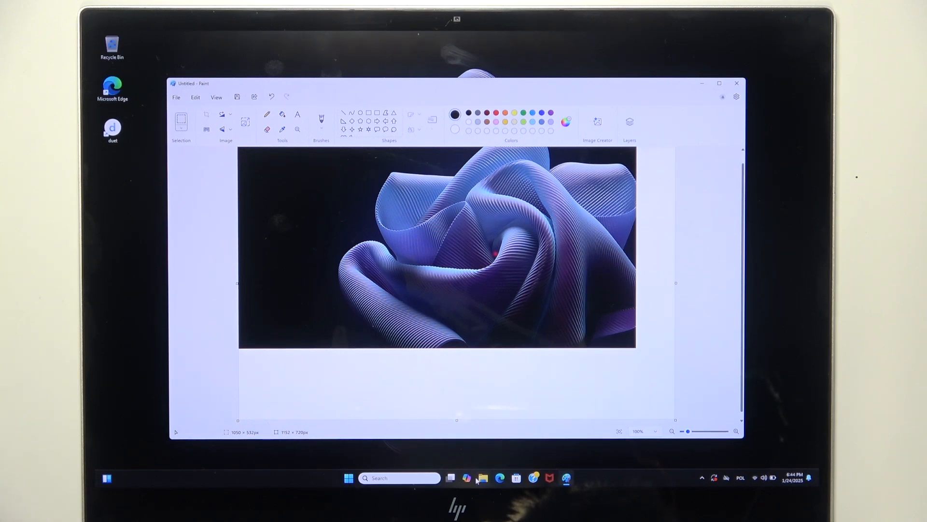
click(483, 477)
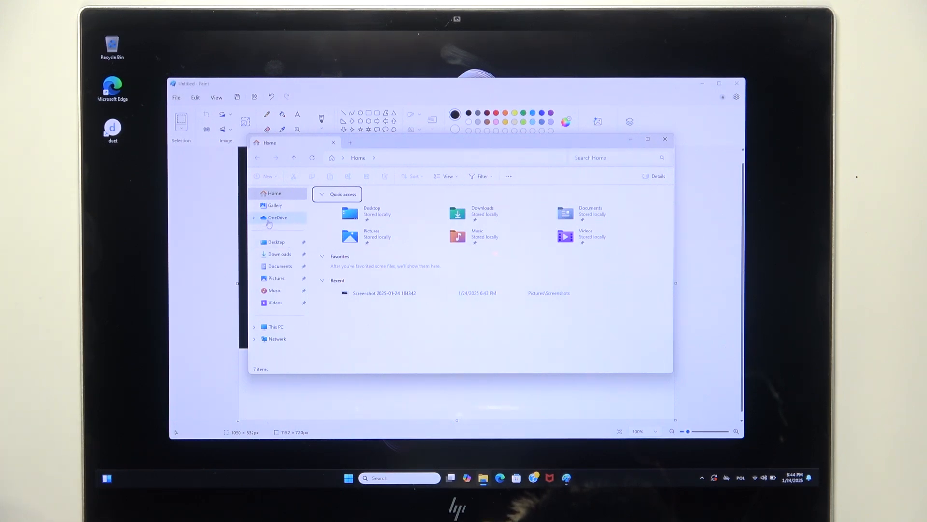
click(278, 217)
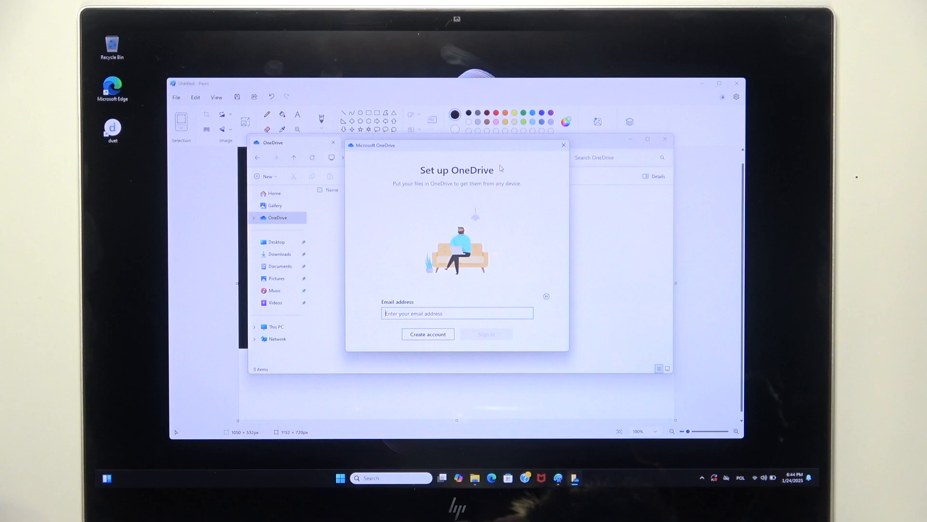
click(563, 145)
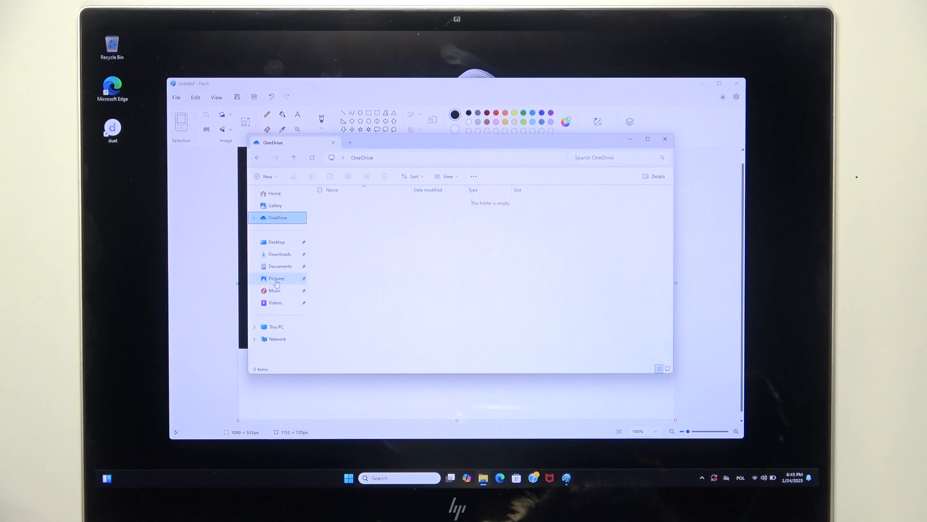
Browse into Pictures > Screenshots, where the two saved snips are listed.
click(276, 278)
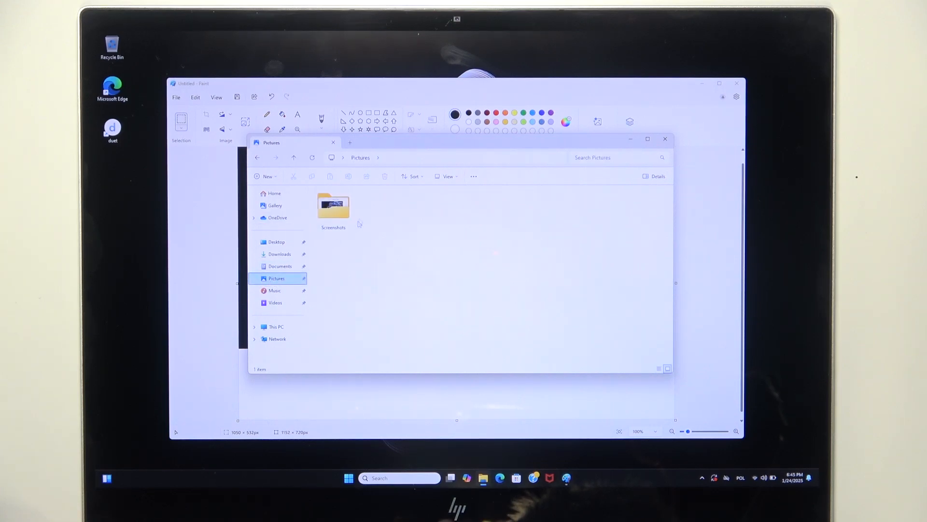
double_click(333, 208)
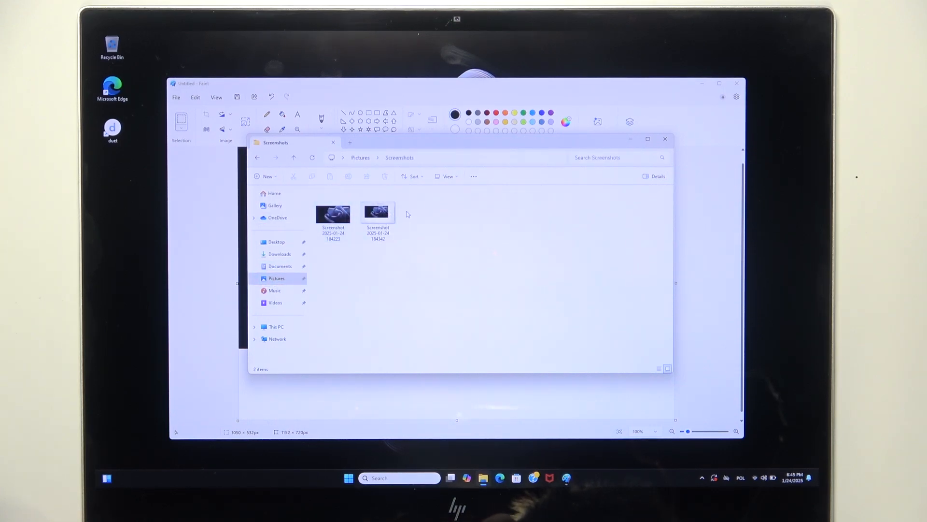
mouse_move(528, 179)
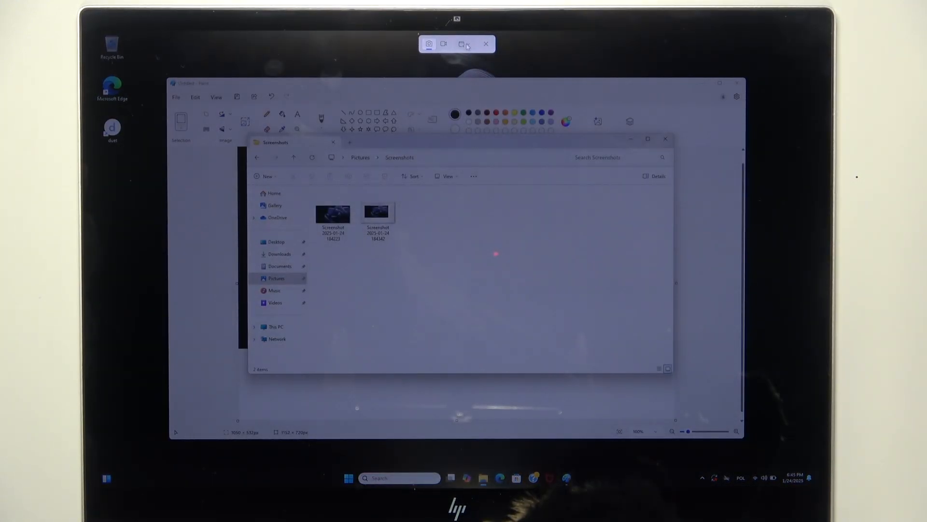
Capture a full-screen snip, then switch the snip shape to Freeform for another capture.
click(486, 44)
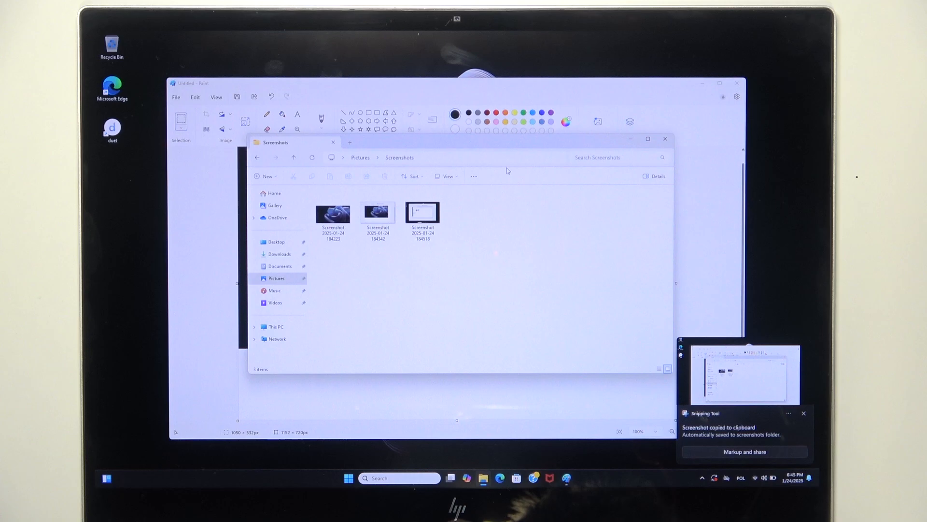
mouse_move(493, 202)
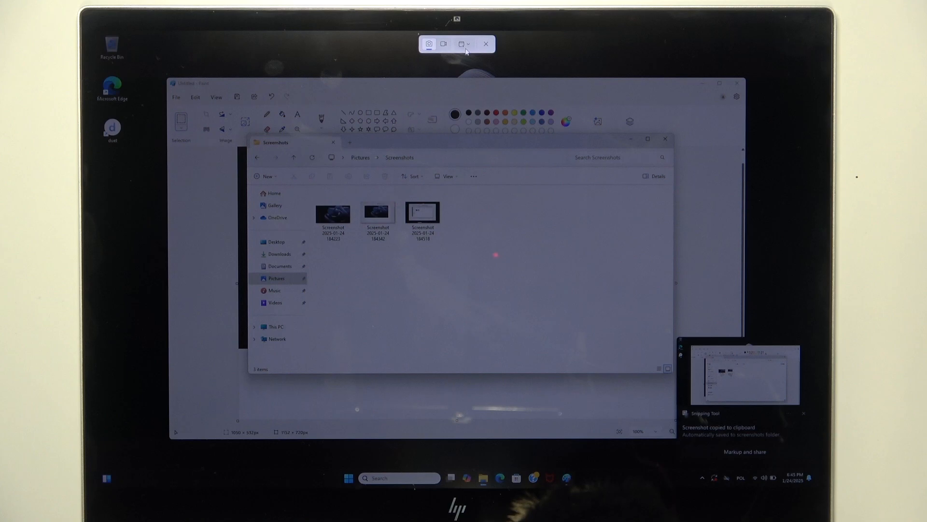
click(468, 43)
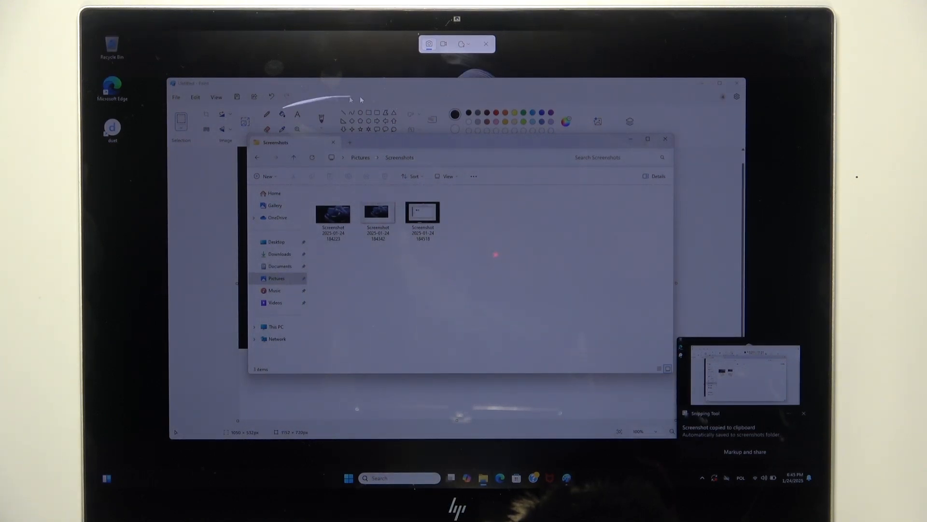
click(485, 44)
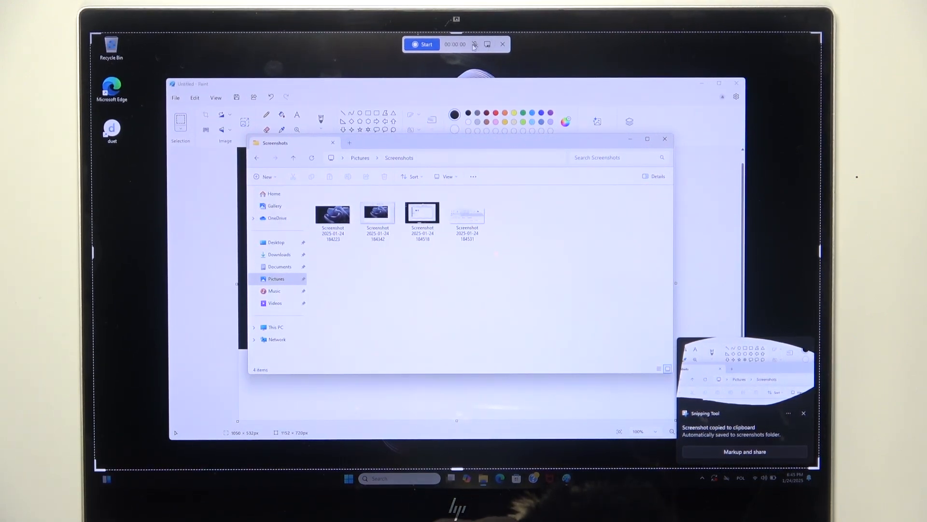
mouse_move(475, 44)
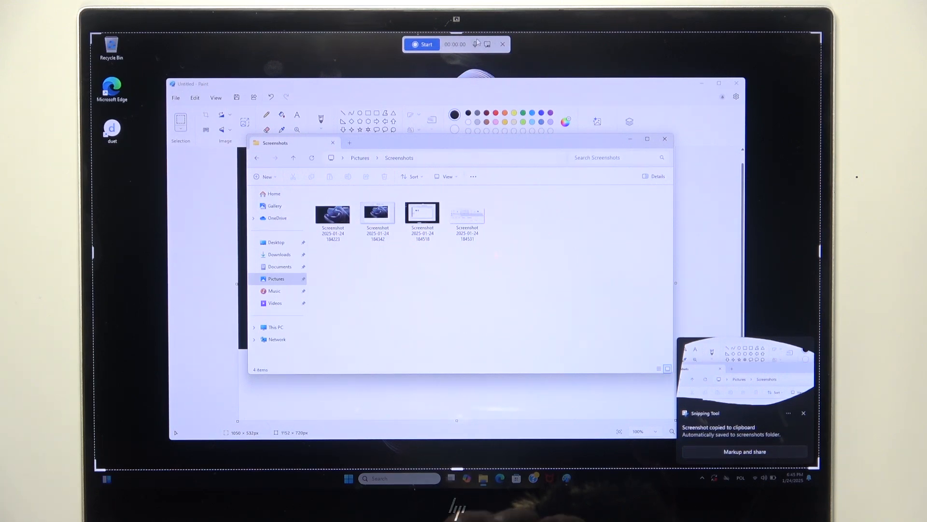
Record a several-second full-screen video, starting and stopping from the record bar.
click(422, 44)
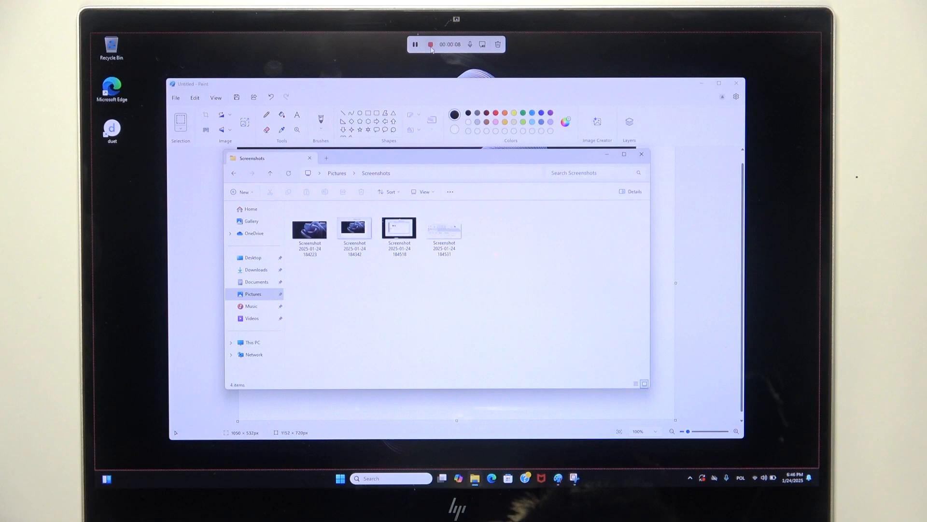
click(430, 43)
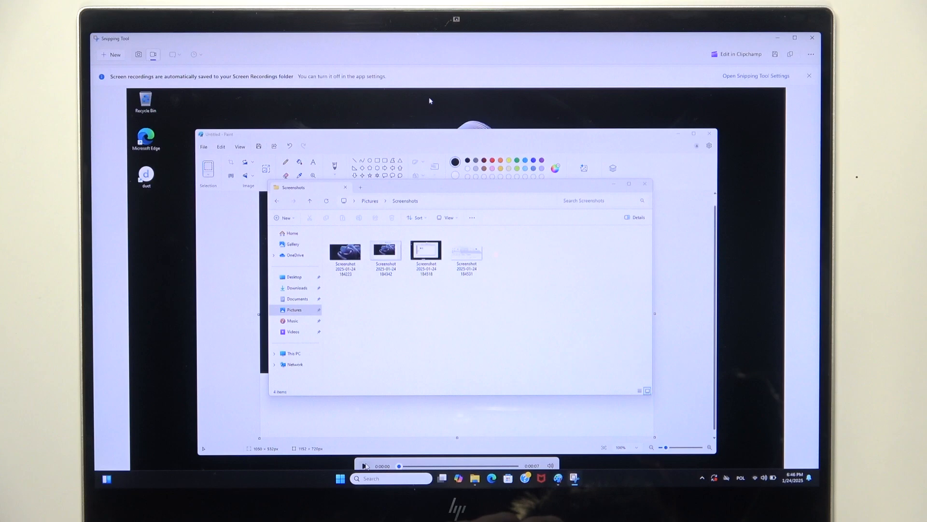
Play the recorded clip from the preview's playback bar.
click(365, 465)
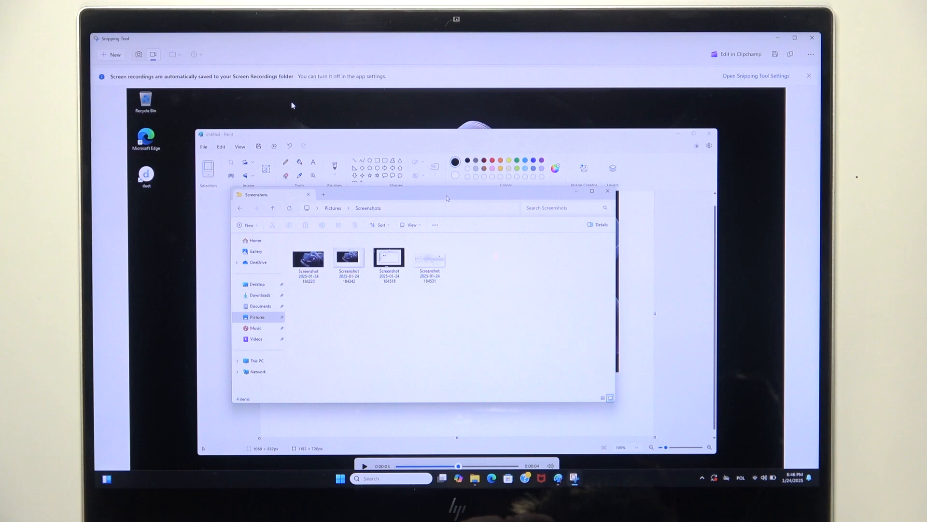
mouse_move(518, 98)
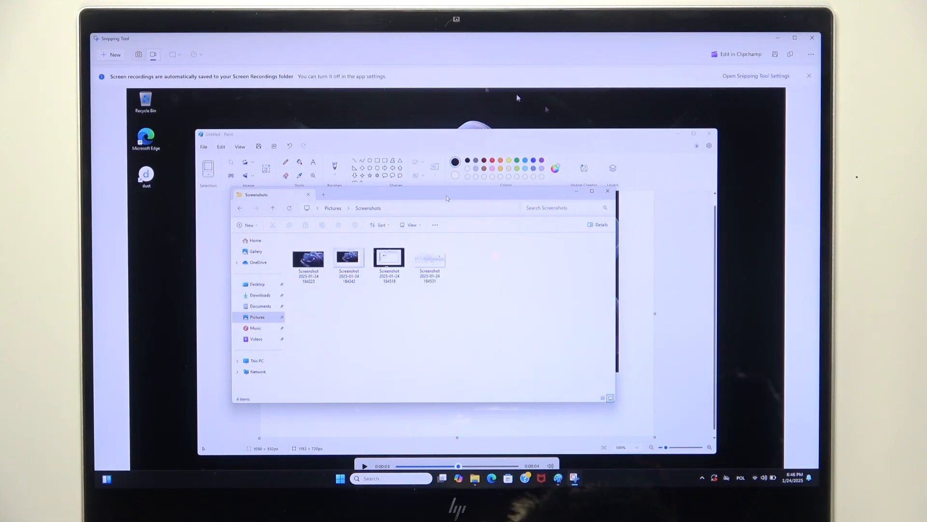
mouse_move(156, 85)
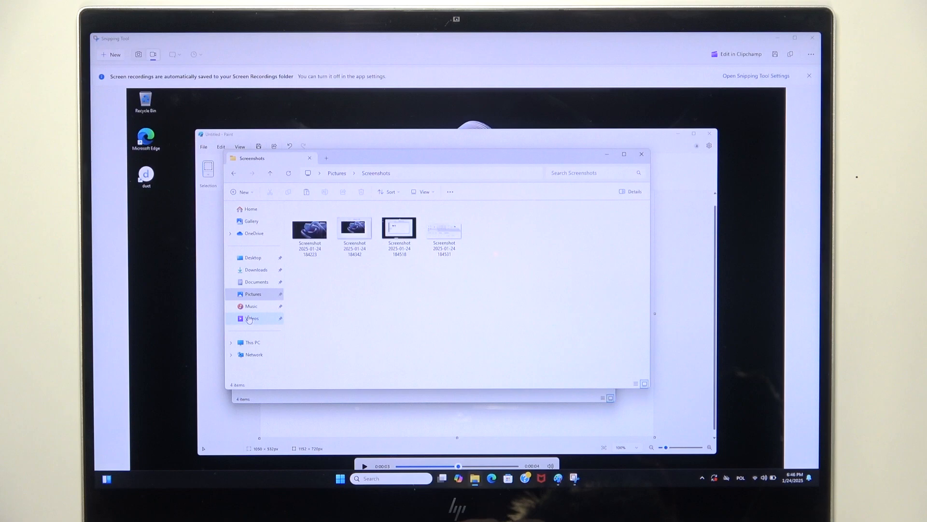
Browse into Videos > Screen Recordings to see the saved recording.
click(251, 318)
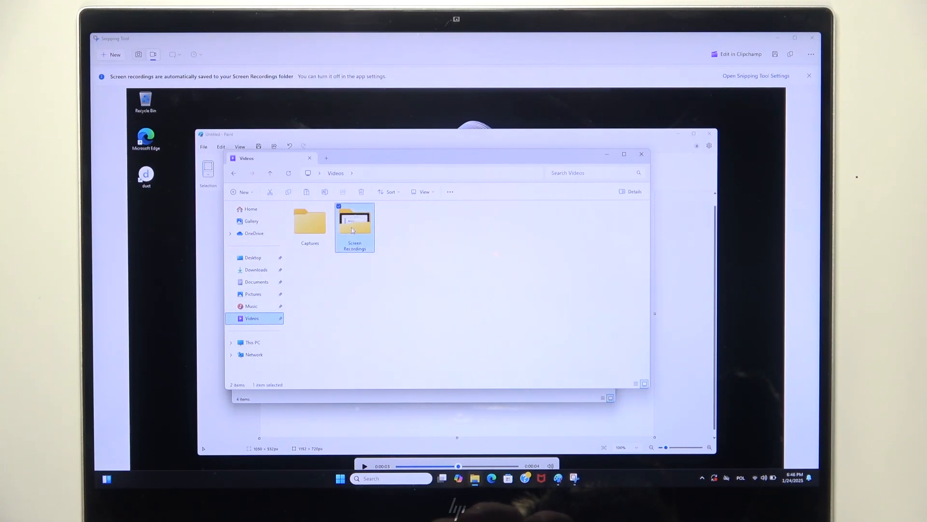
double_click(355, 228)
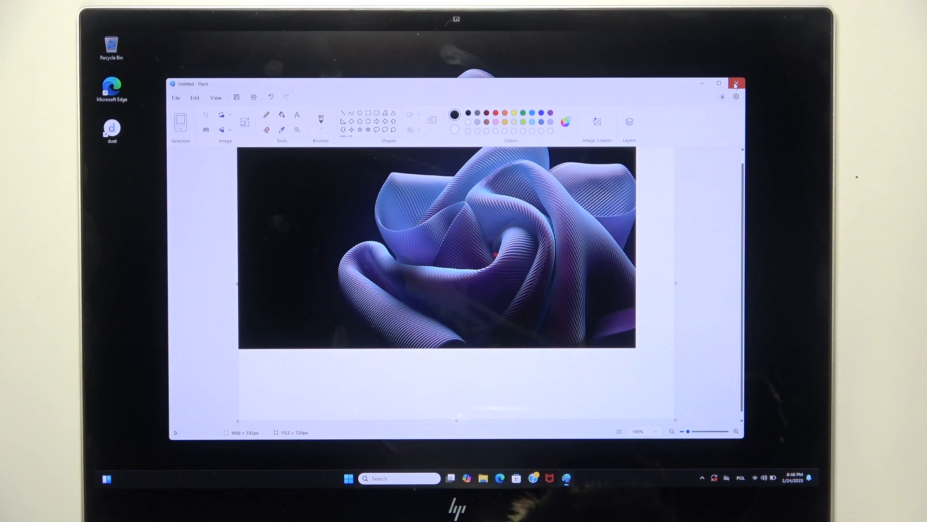
Exit Paint, discarding the unsaved pasted image.
click(736, 83)
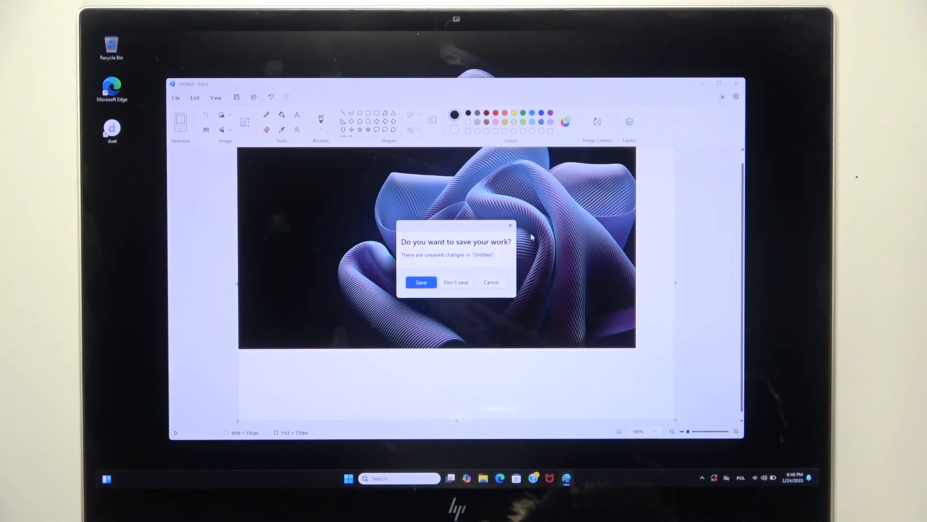
click(455, 282)
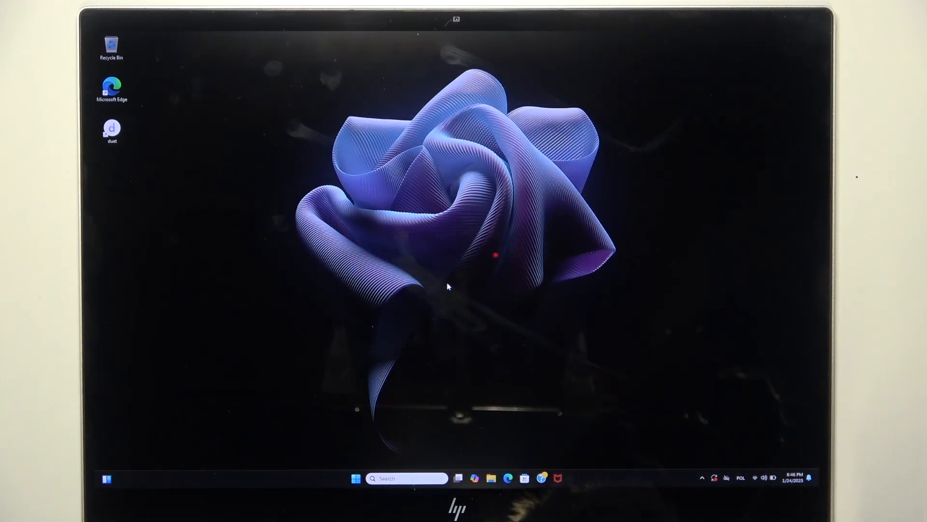